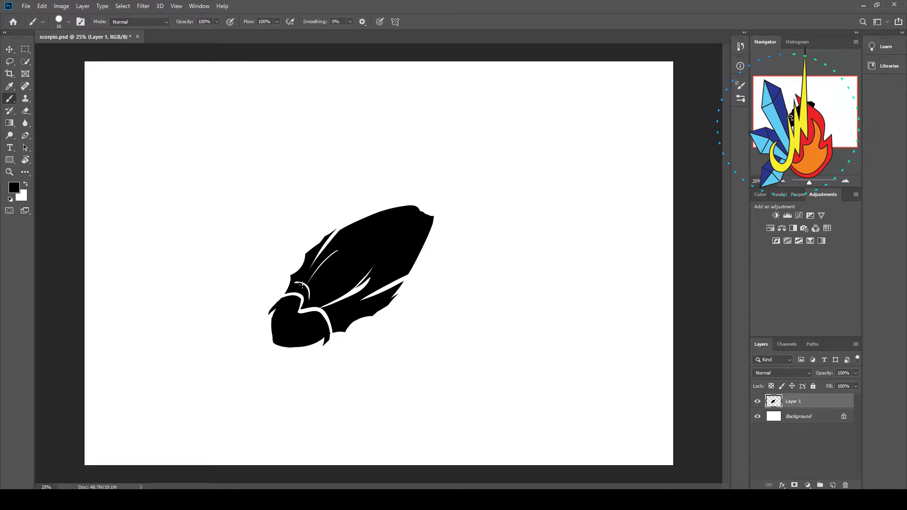
Paint black spiky legs and a rough claw outline around the scorpion body on a new layer.
{"action": "left_click", "coordinate": [26, 111]}
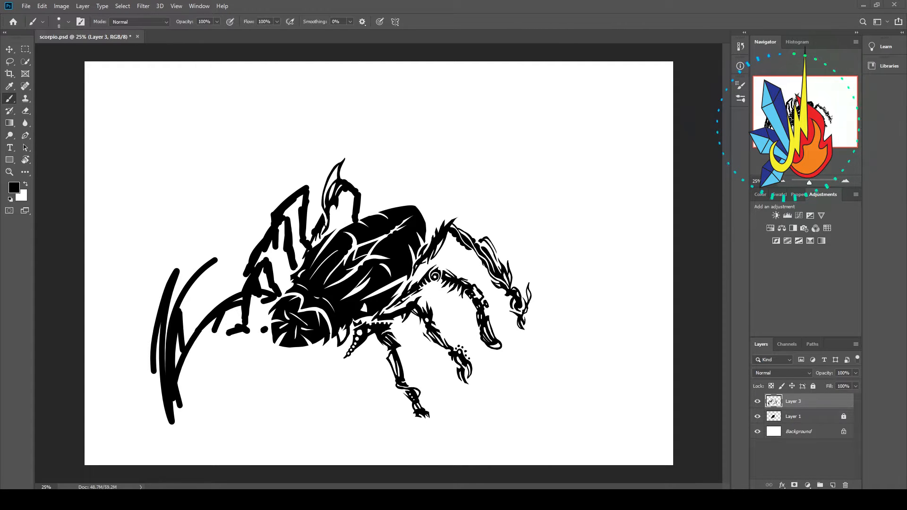
Paint the curled tail with dotted section, stinger and ornate pincers, merged onto one layer.
{"action": "left_click", "coordinate": [24, 110]}
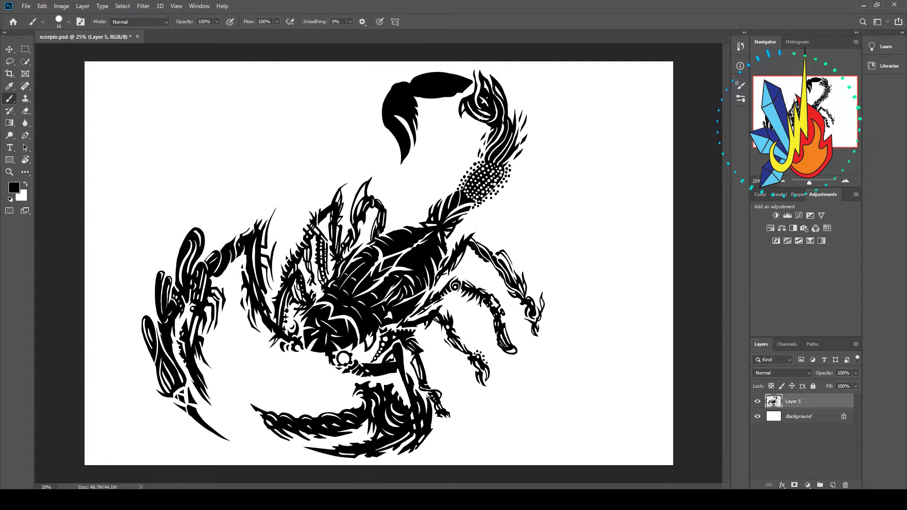
Fill the solid black stinger with white cut-out tribal patterns using Brush then Eraser.
{"action": "left_click", "coordinate": [25, 112]}
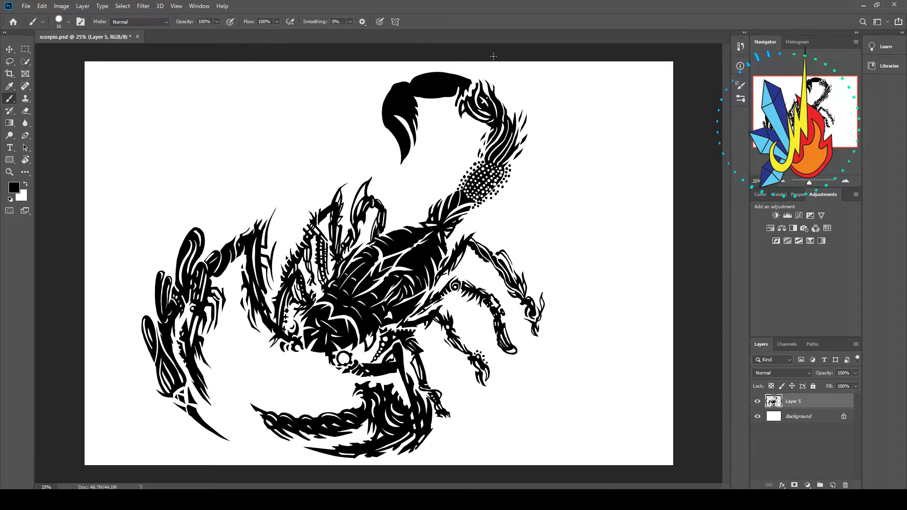
{"action": "mouse_move", "coordinate": [441, 117]}
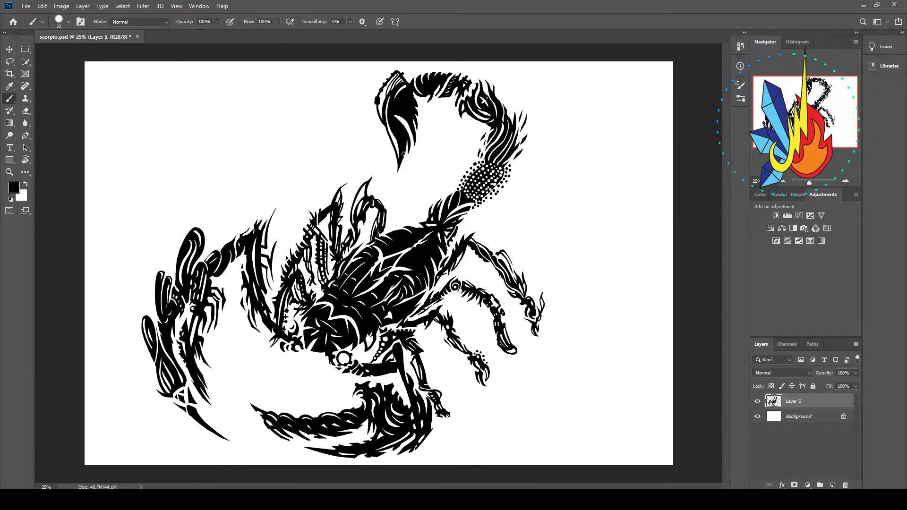
{"action": "left_click", "coordinate": [26, 111]}
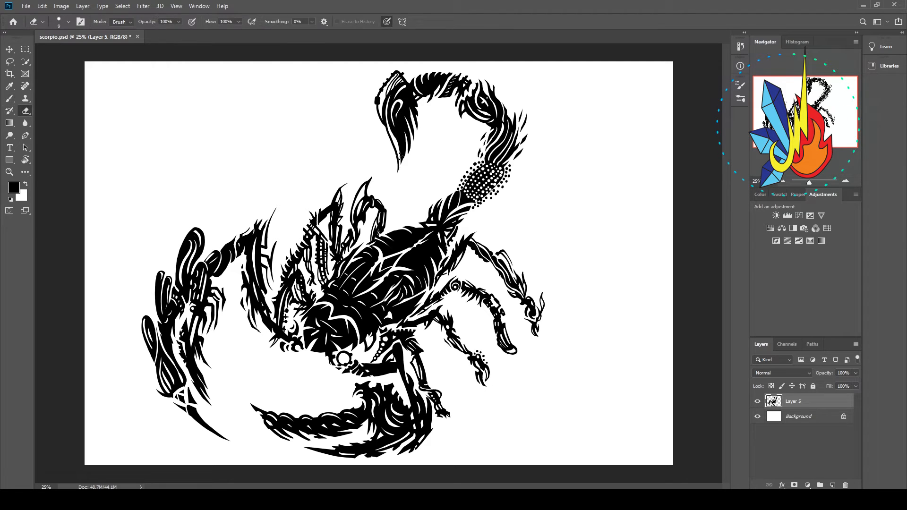
{"action": "left_click", "coordinate": [8, 97]}
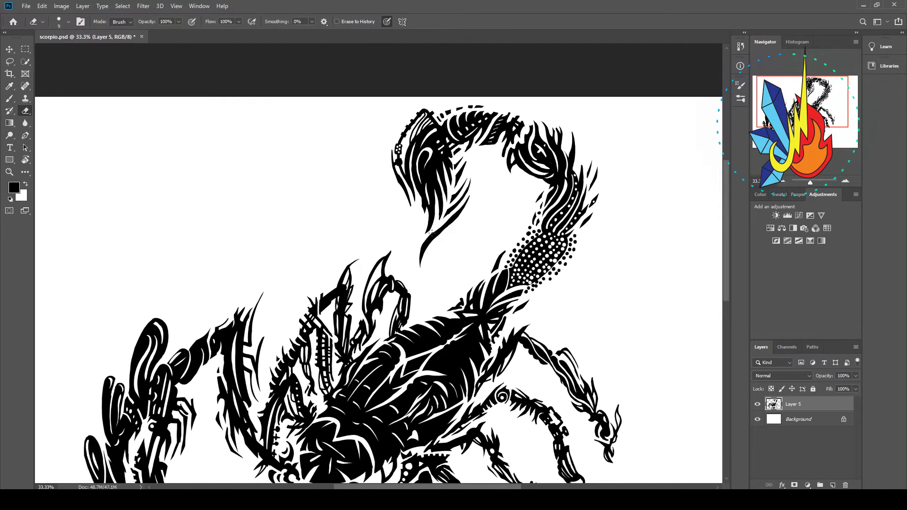
Zoom to the lower pincer and refine its edges with fine black and white cuts.
{"action": "scroll", "scroll_direction": "down", "scroll_amount": 3}
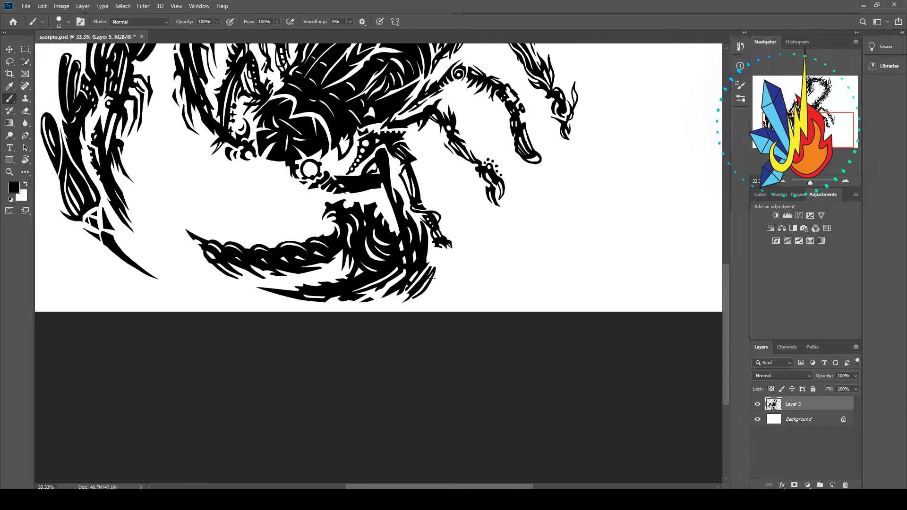
{"action": "mouse_move", "coordinate": [412, 356]}
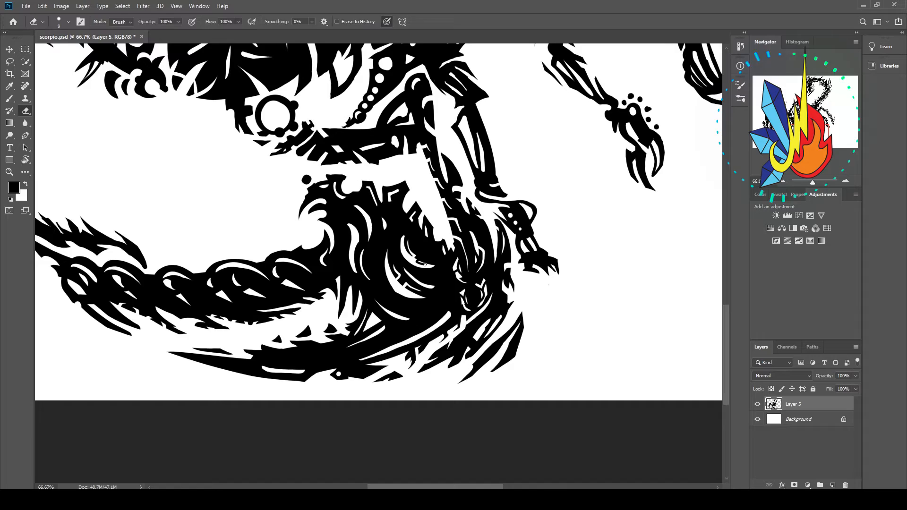
{"action": "scroll", "scroll_direction": "down", "scroll_amount": 3}
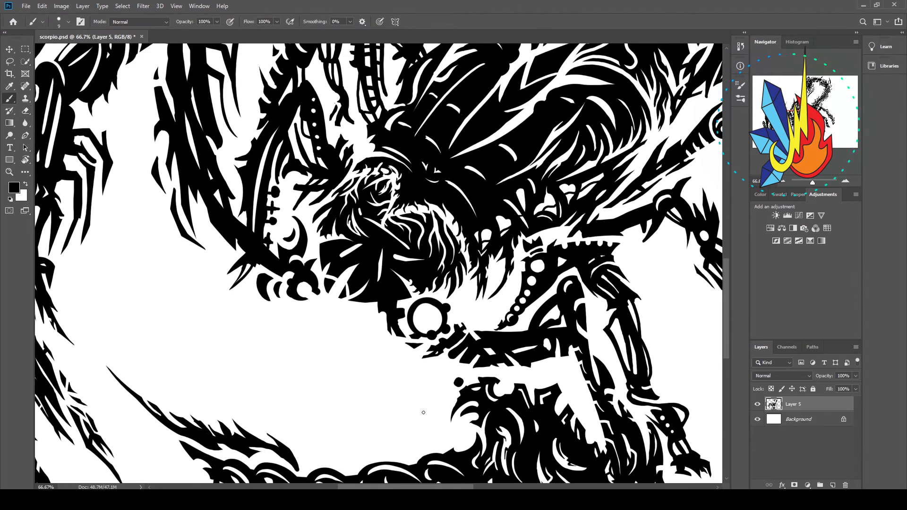
Add white cut-out strokes to the head and mouth area with the Eraser at 66.7% zoom.
{"action": "left_click", "coordinate": [25, 111]}
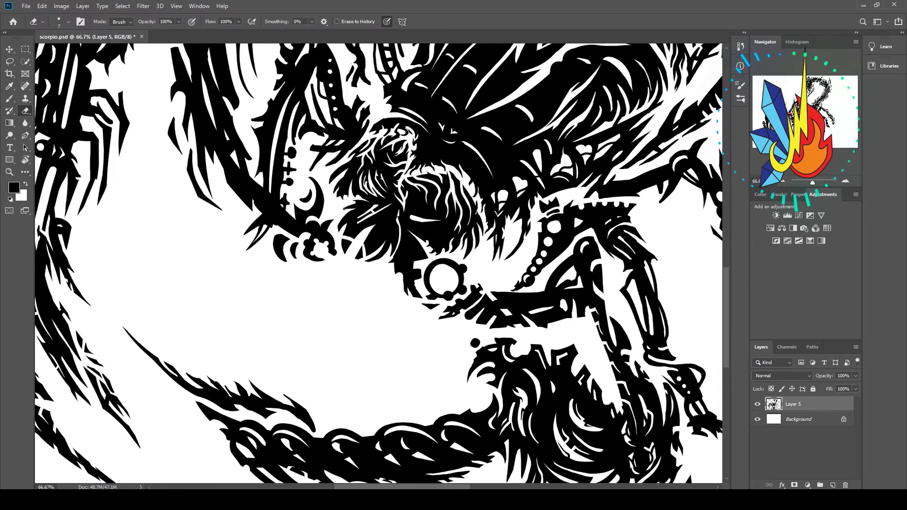